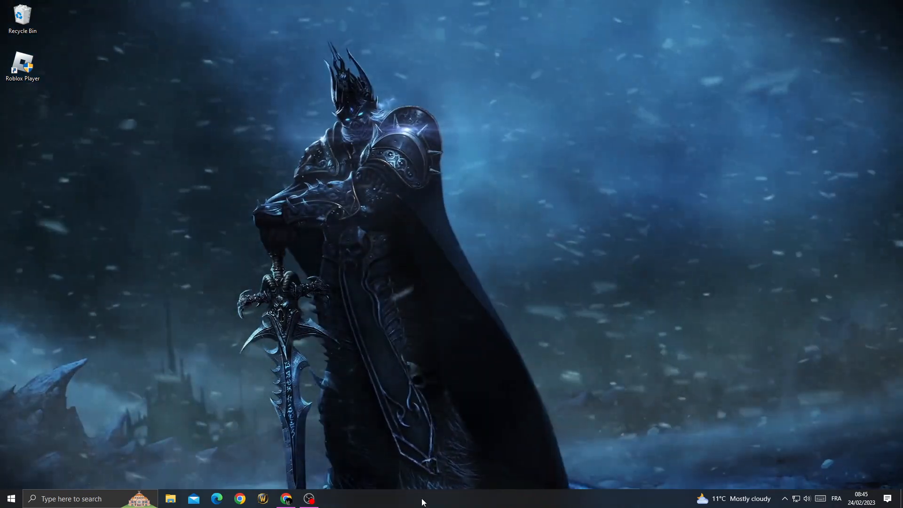
Search Windows for 'background apps' to reach the Background apps privacy page
{"action": "left_click", "coordinate": [14, 499]}
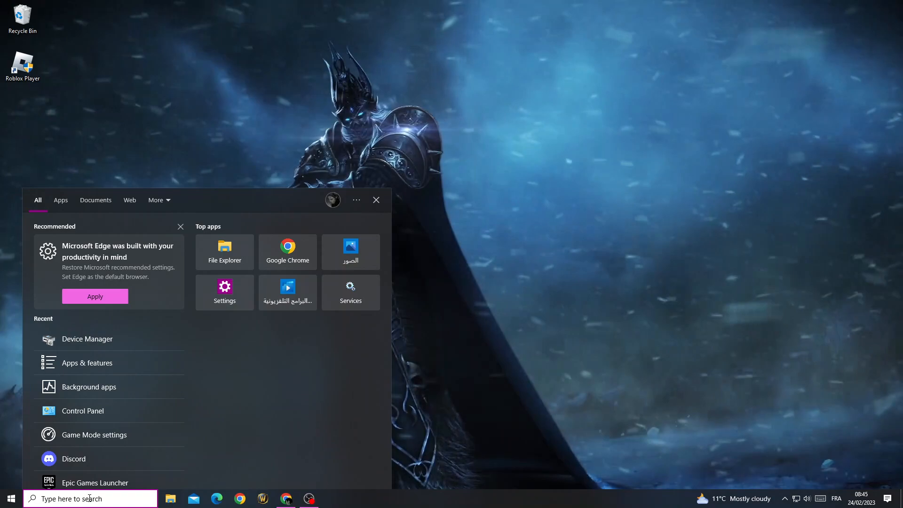
{"action": "type", "text": "background apps"}
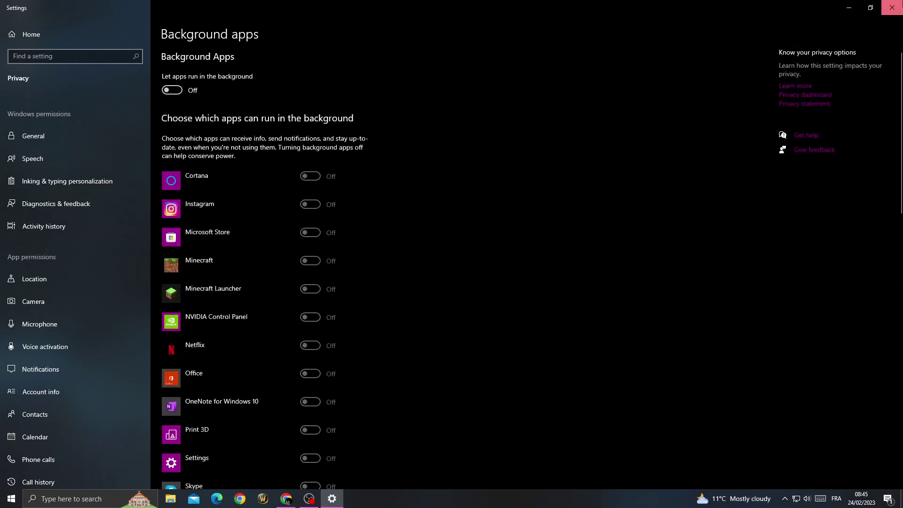
Leave background apps switched off, close Settings and reopen the search panel
{"action": "left_click", "coordinate": [7, 498]}
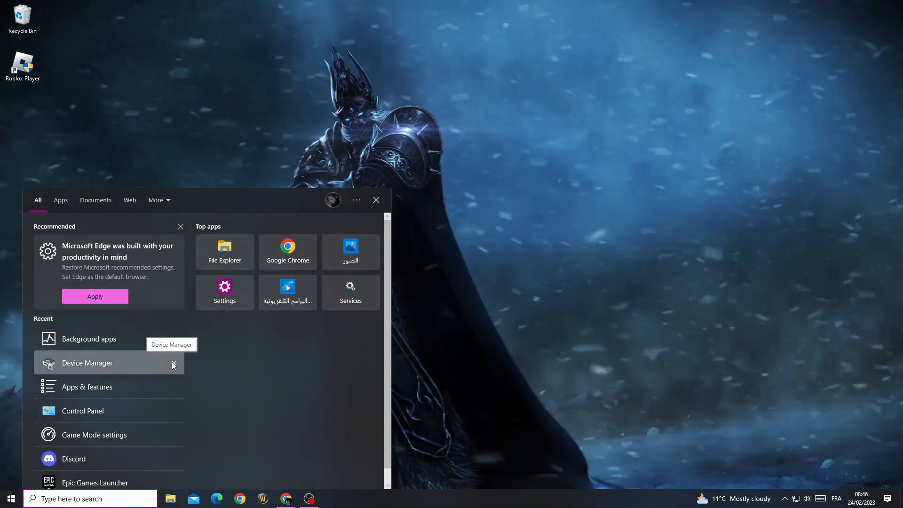
Search 'view network connections' and open the Network Connections list
{"action": "type", "text": "view network connec"}
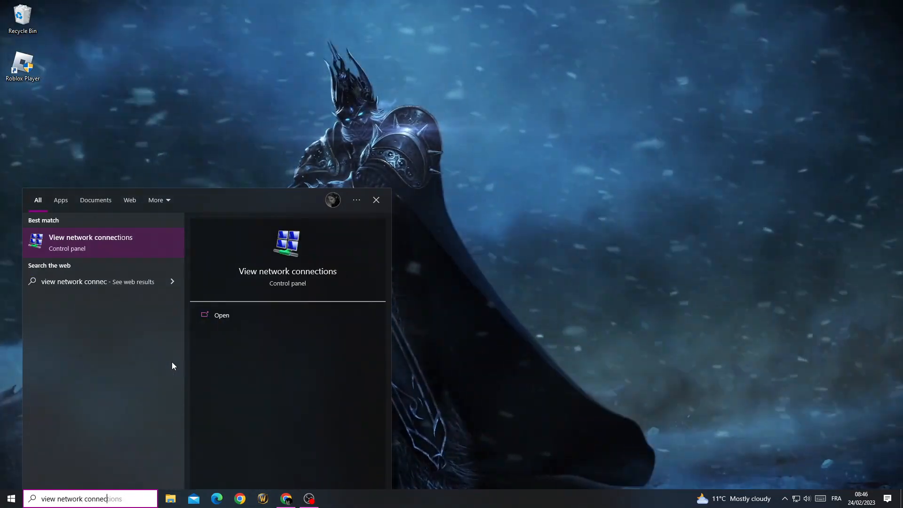
{"action": "left_click", "coordinate": [376, 199]}
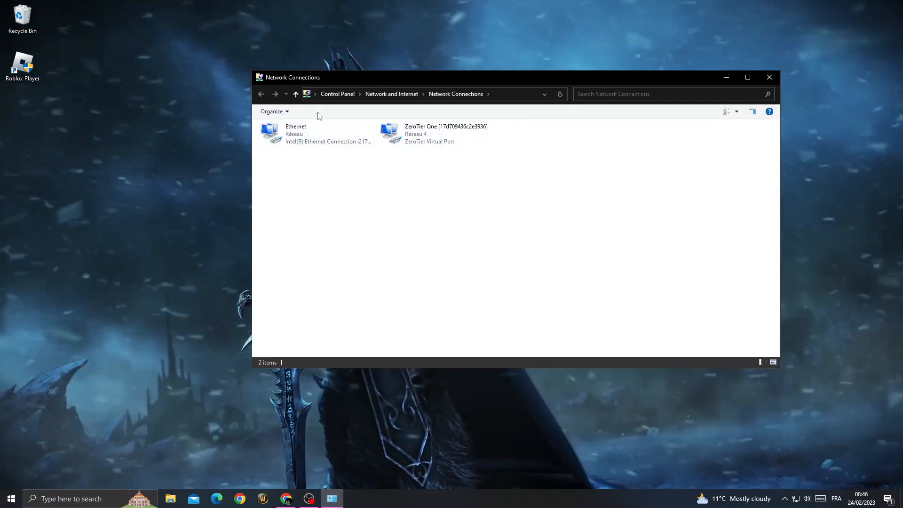
Open the Ethernet connection's Internet Protocol Version 4 (TCP/IPv4) properties
{"action": "left_click", "coordinate": [309, 134]}
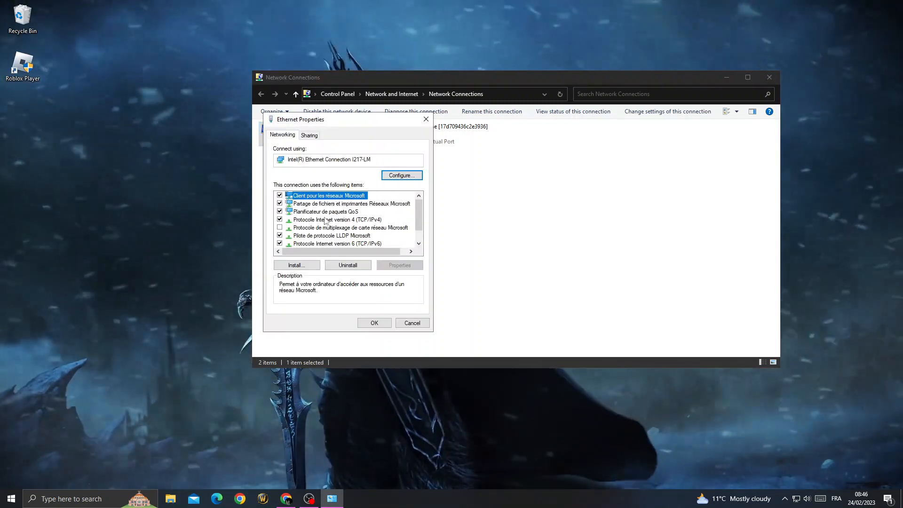
{"action": "left_click", "coordinate": [336, 220]}
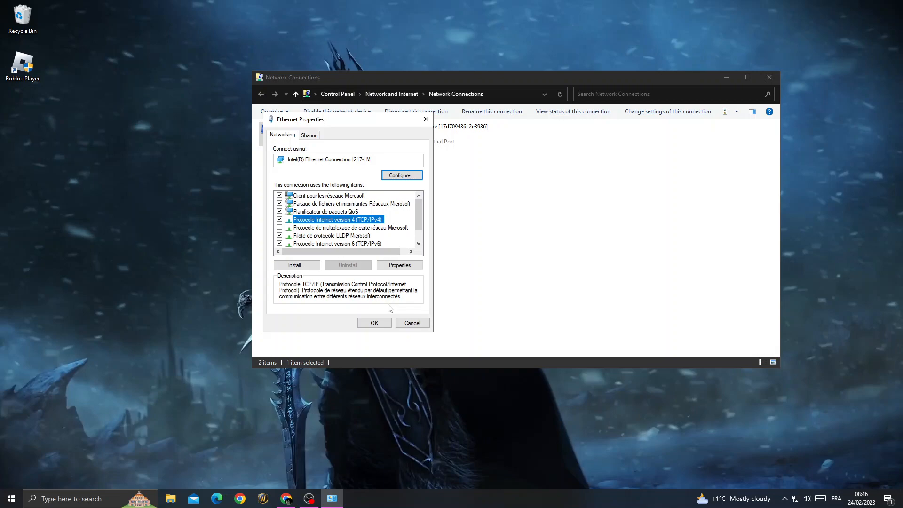
{"action": "left_click", "coordinate": [399, 265]}
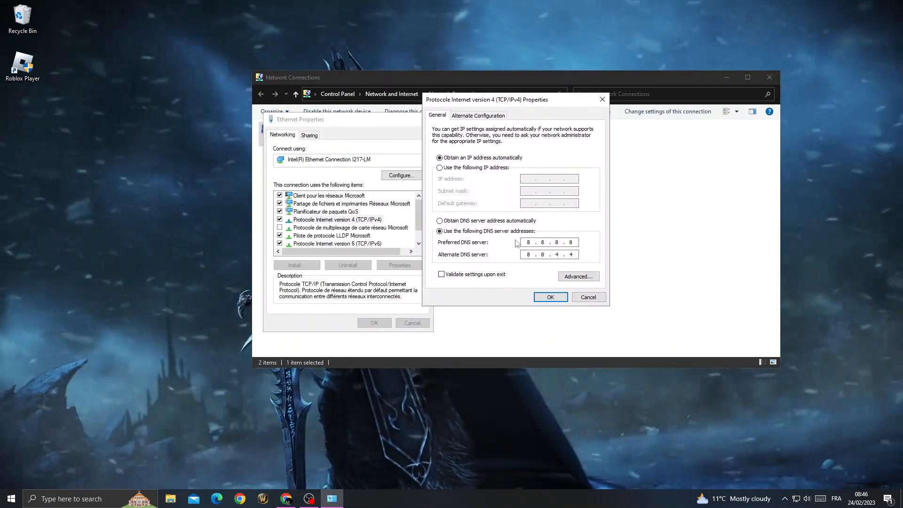
Set manual IPv4 DNS servers 8.8.8.8 and 8.8.4.4 and confirm with OK
{"action": "left_click", "coordinate": [438, 220]}
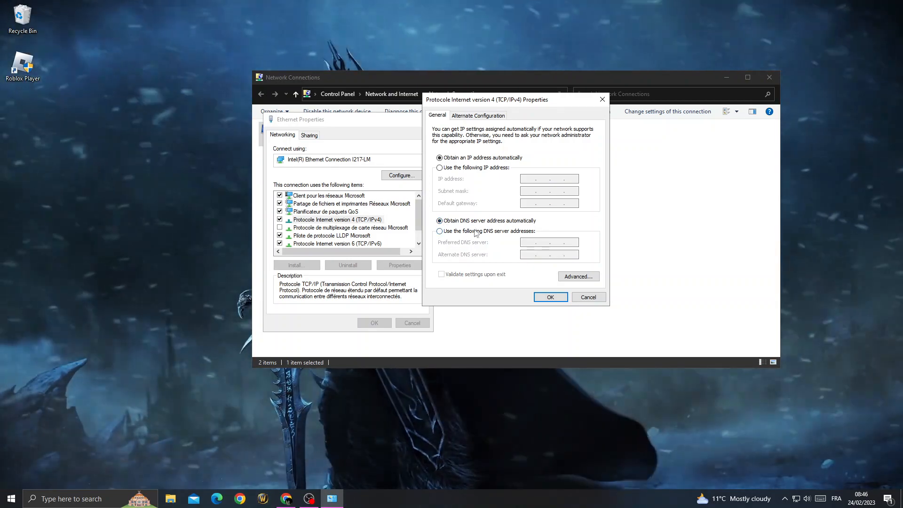
{"action": "left_click", "coordinate": [439, 232]}
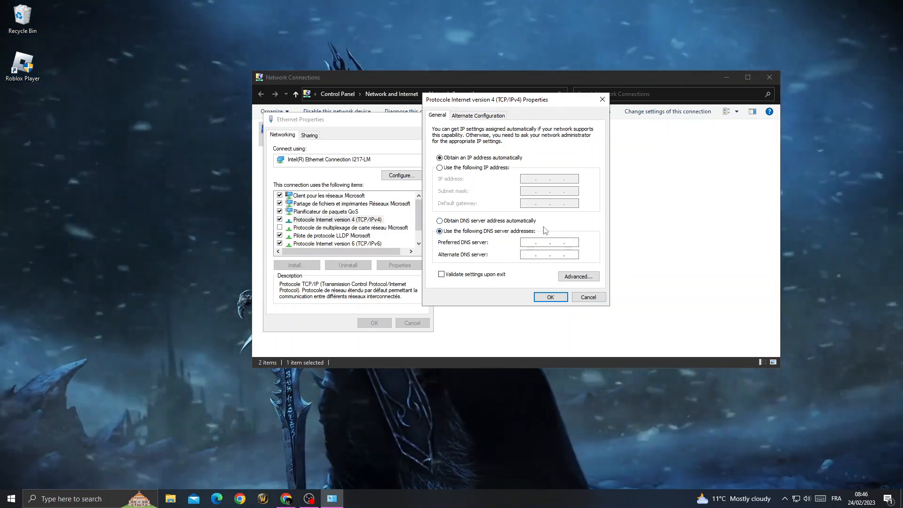
{"action": "type", "text": "88"}
{"action": "type", "text": "8.8.4"}
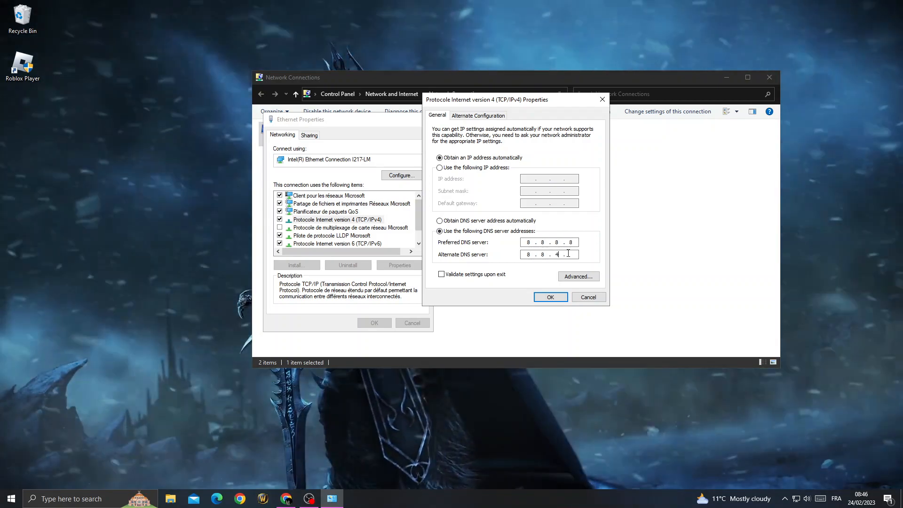
{"action": "left_click", "coordinate": [550, 296]}
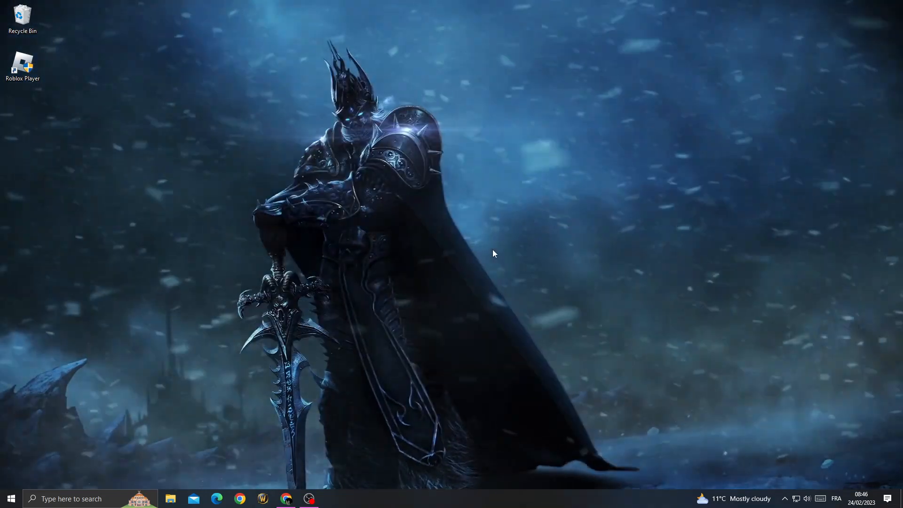
{"action": "mouse_move", "coordinate": [405, 257]}
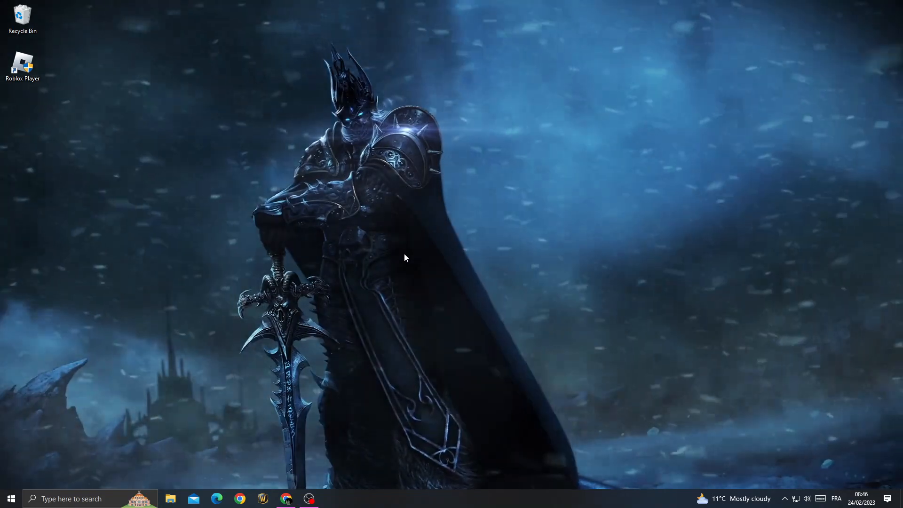
{"action": "mouse_move", "coordinate": [324, 379]}
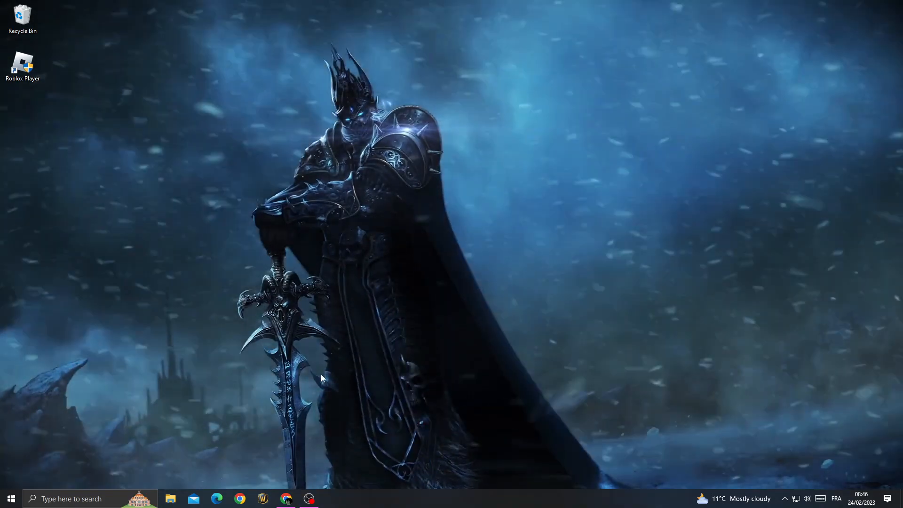
Restore the OBS Studio window from the taskbar
{"action": "left_click", "coordinate": [308, 498]}
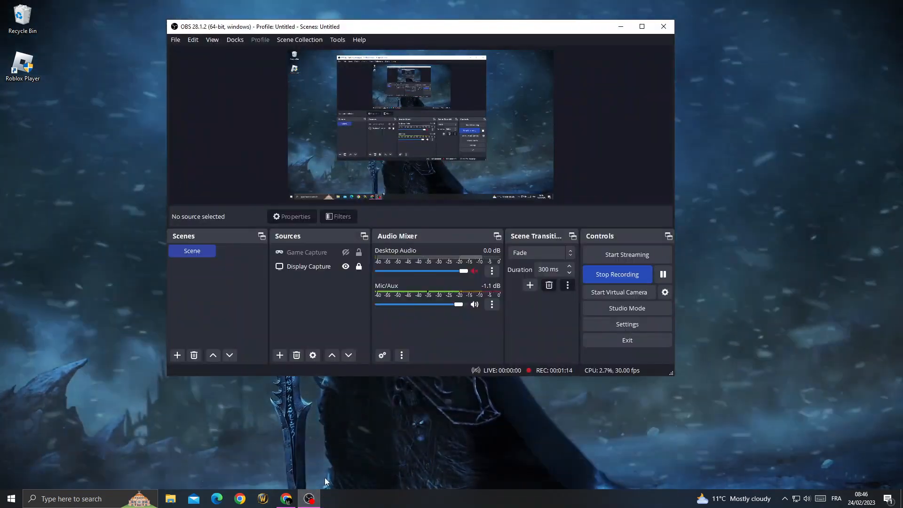